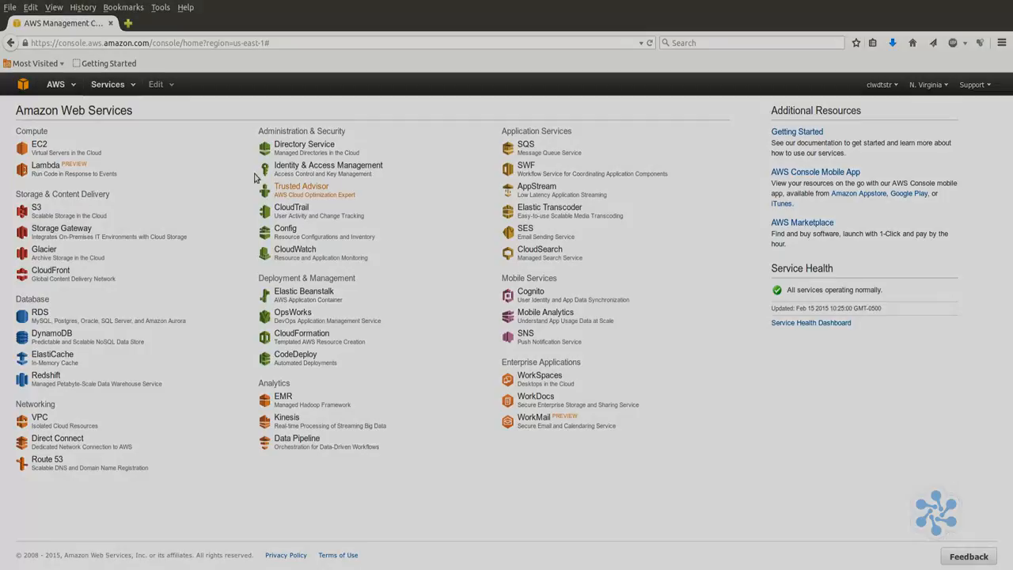
- Start launching an EC2 instance to reach the Choose an Amazon Machine Image step
left_click(38, 146)
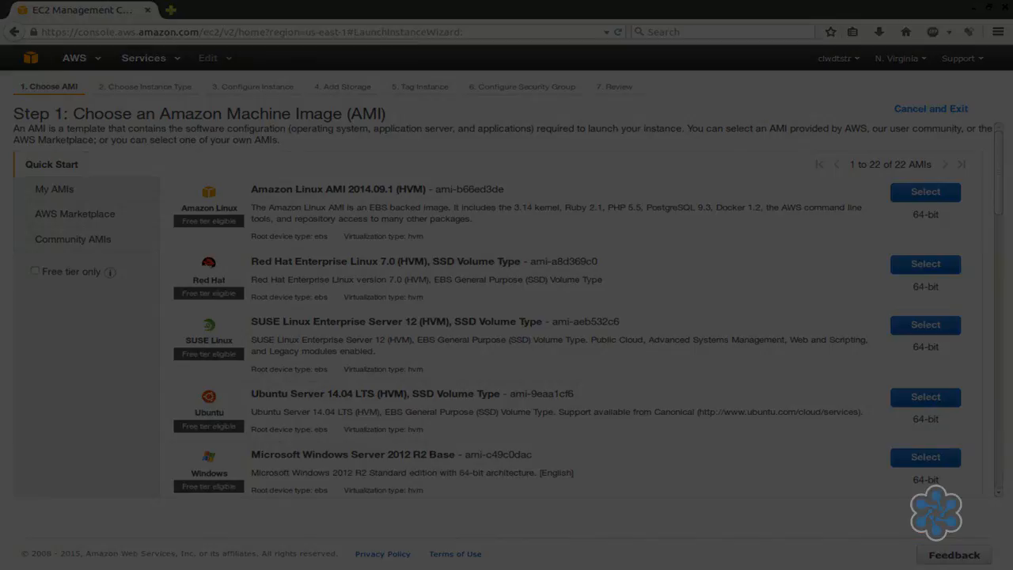
left_click(925, 191)
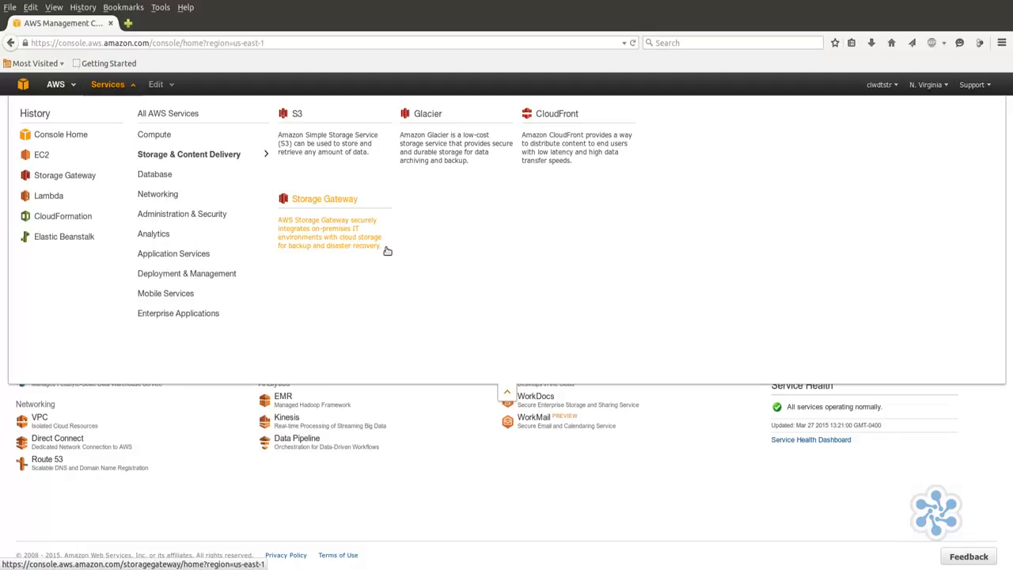
mouse_move(589, 168)
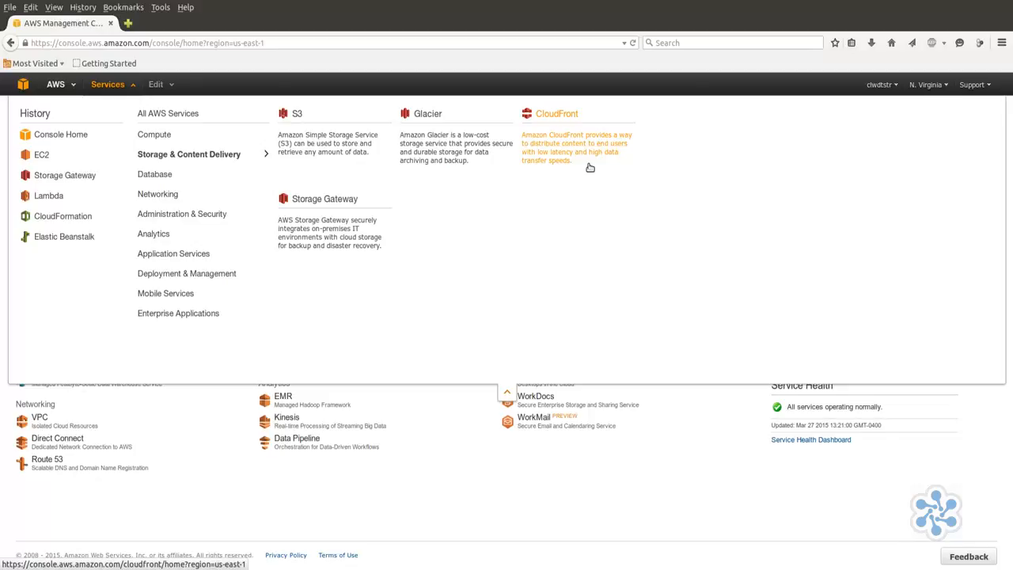
mouse_move(281, 166)
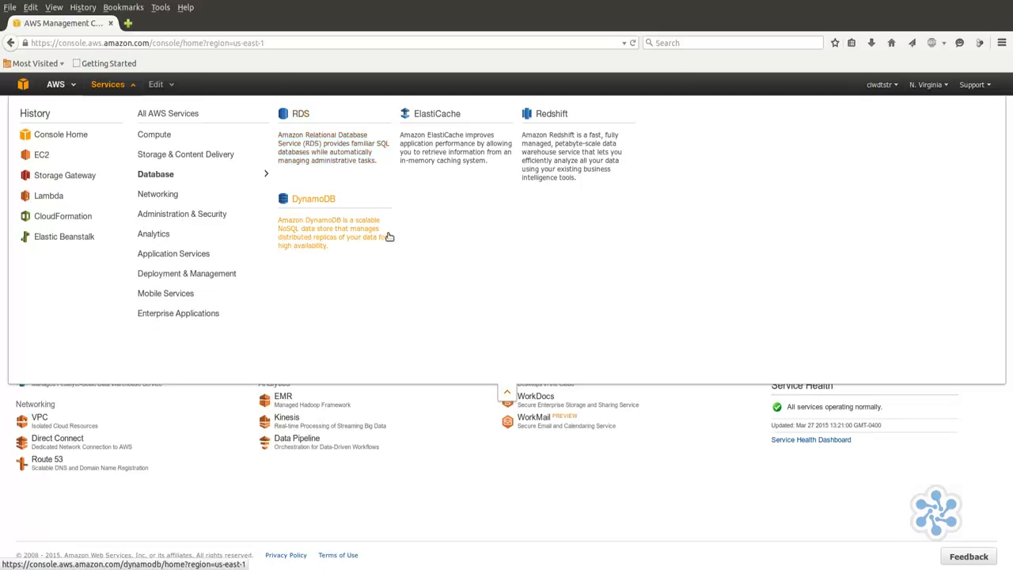
mouse_move(383, 255)
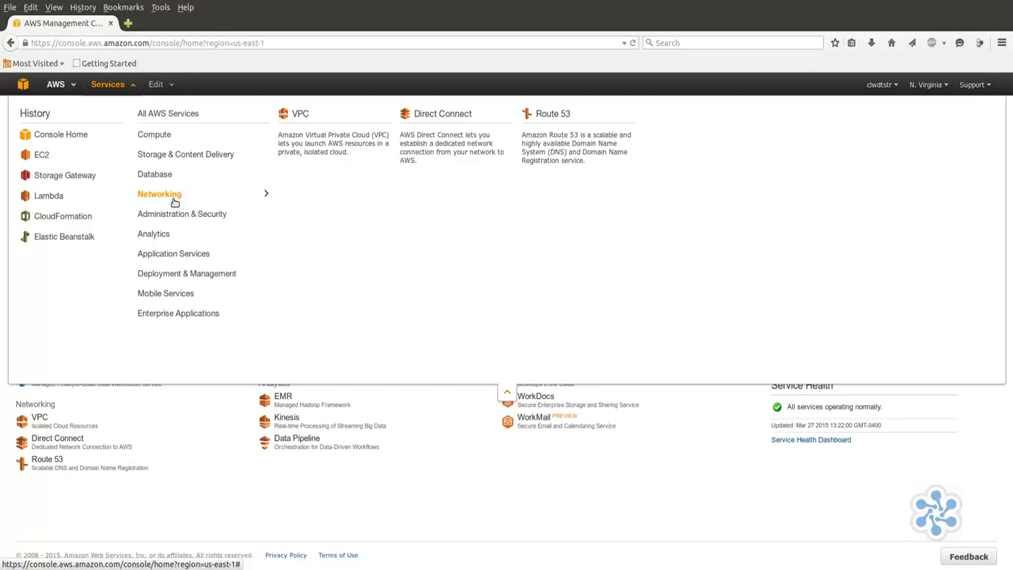
mouse_move(297, 196)
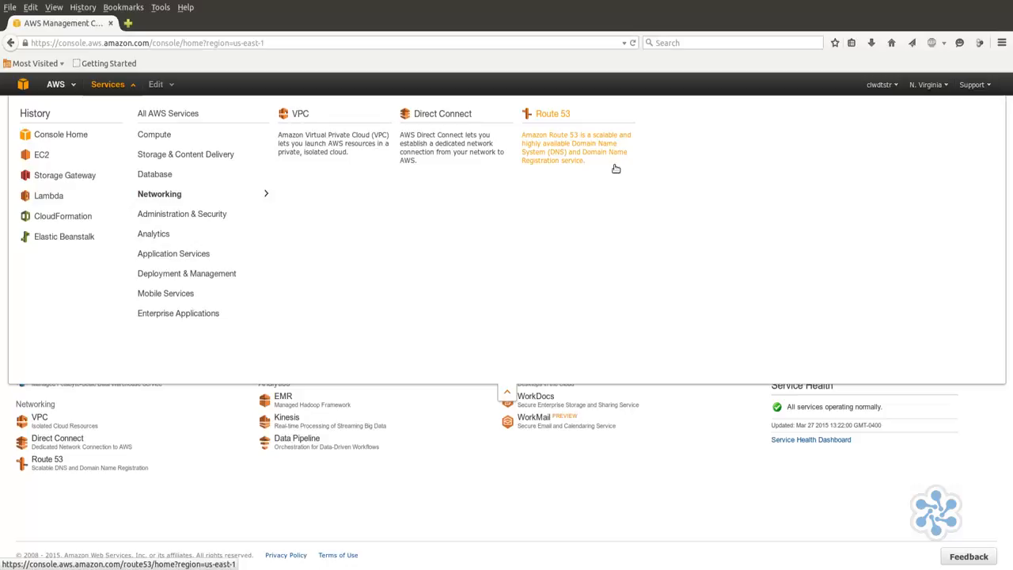
mouse_move(573, 170)
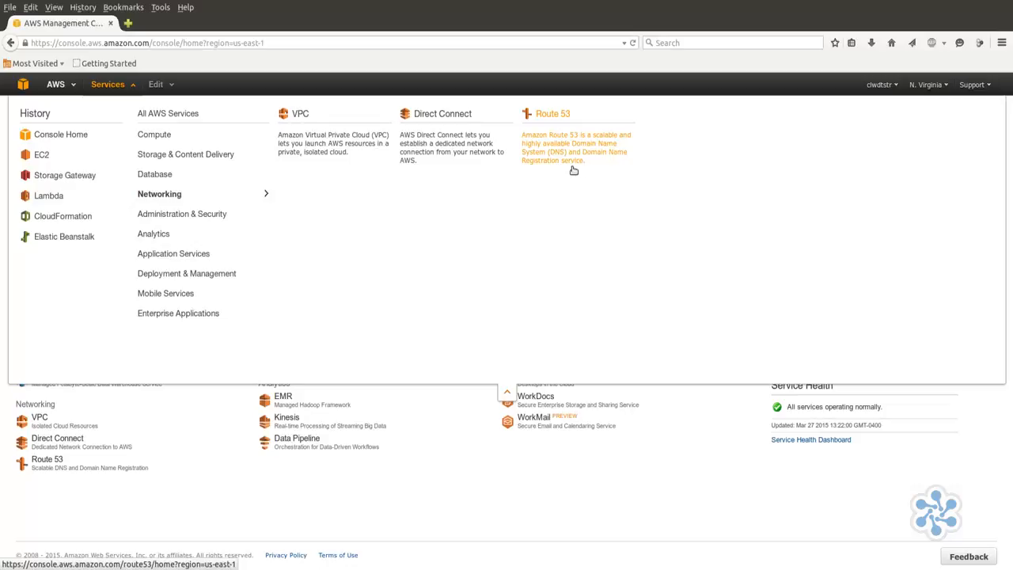
mouse_move(451, 146)
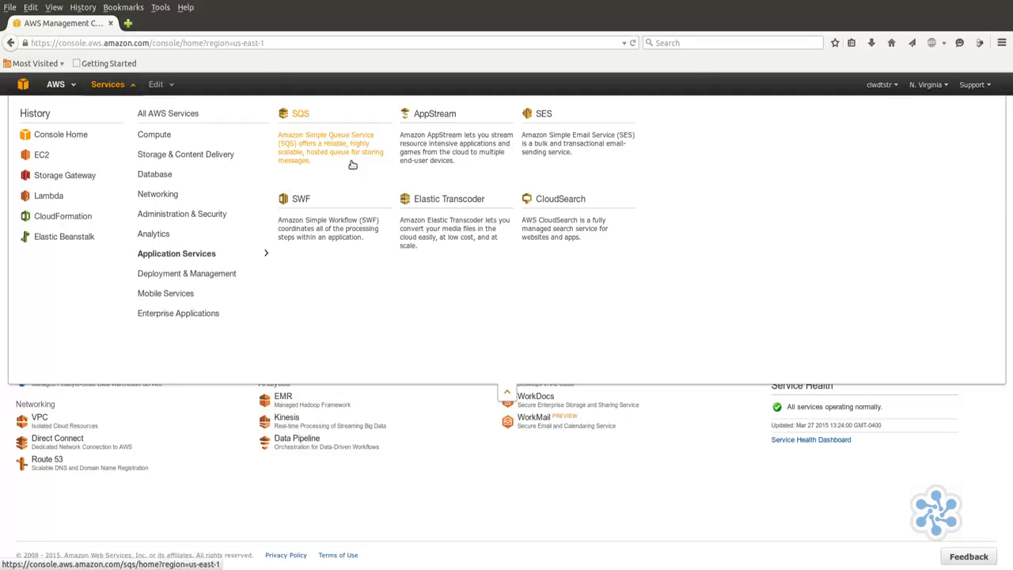
mouse_move(548, 261)
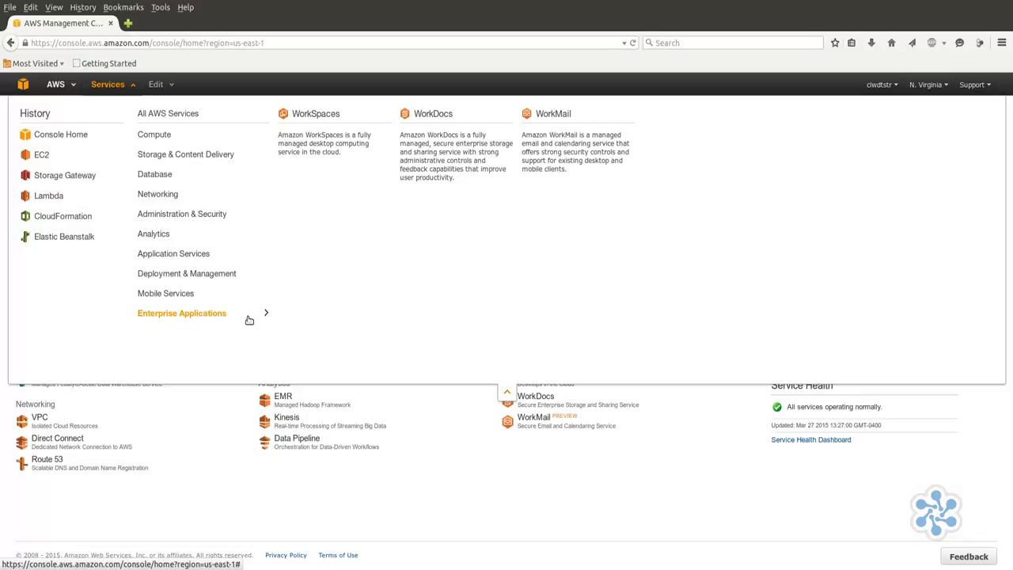
mouse_move(430, 263)
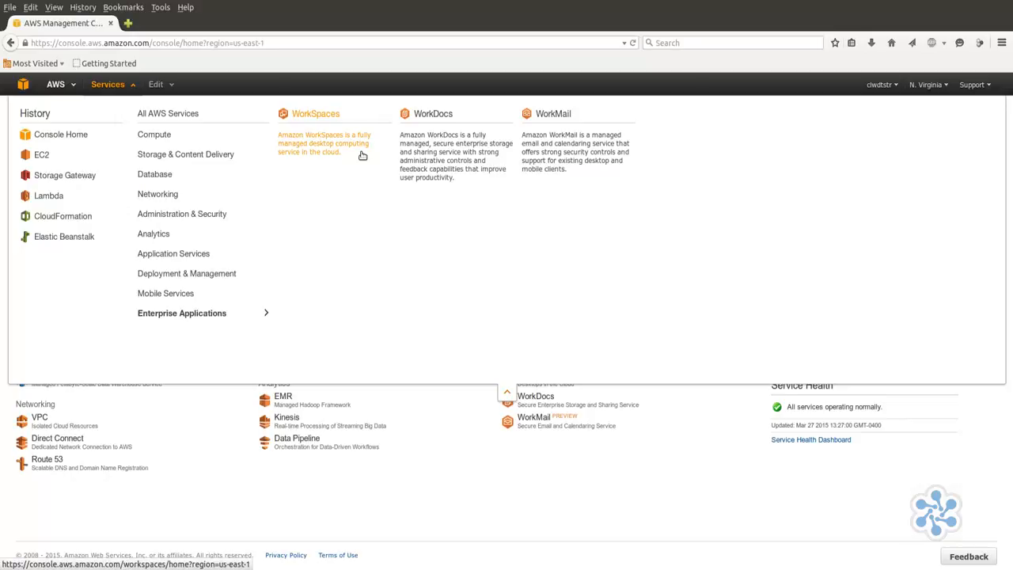
mouse_move(478, 182)
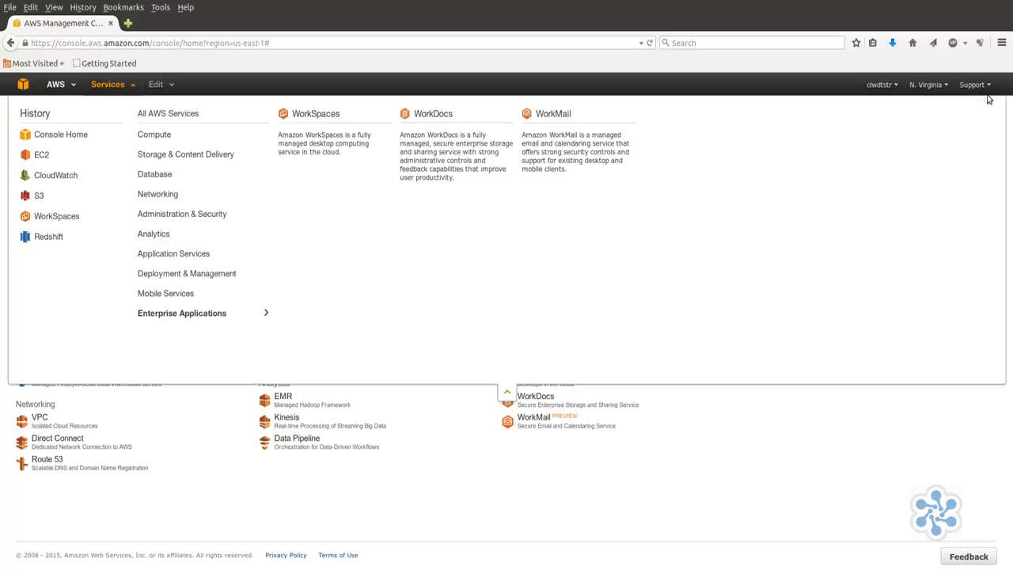
- Navigate via the Support menu to the Support Center dashboard showing the Basic plan
left_click(972, 84)
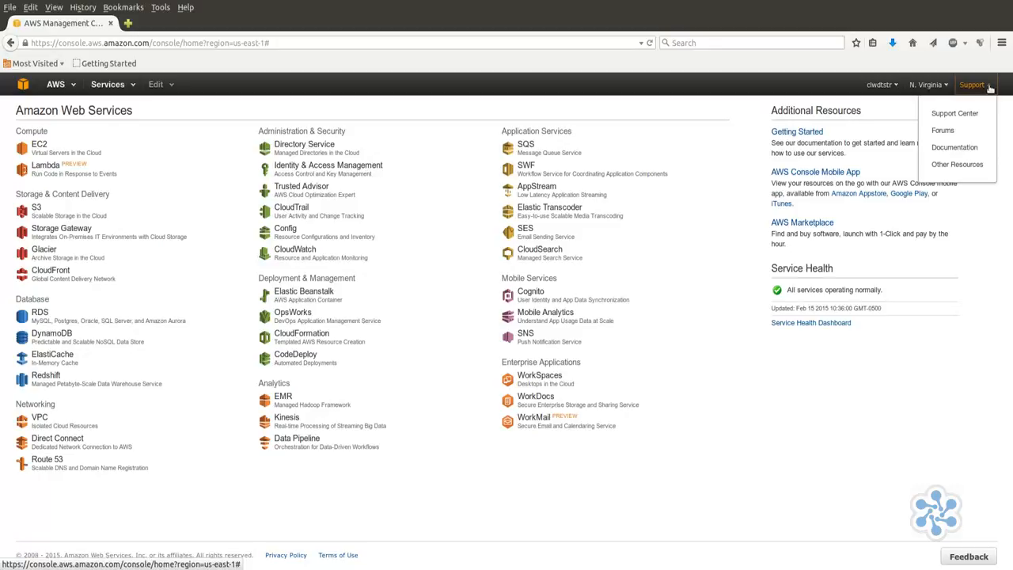
left_click(954, 113)
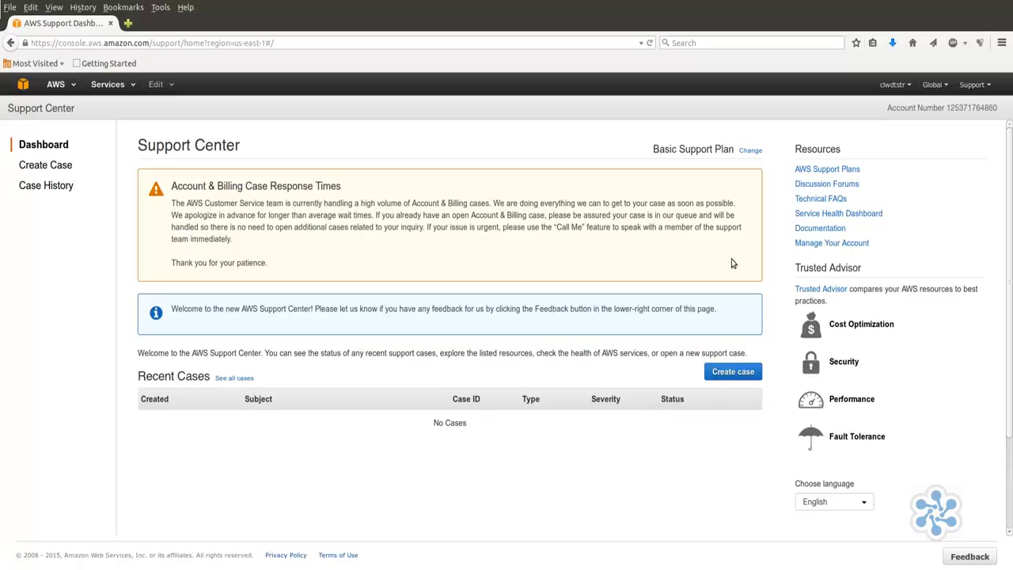